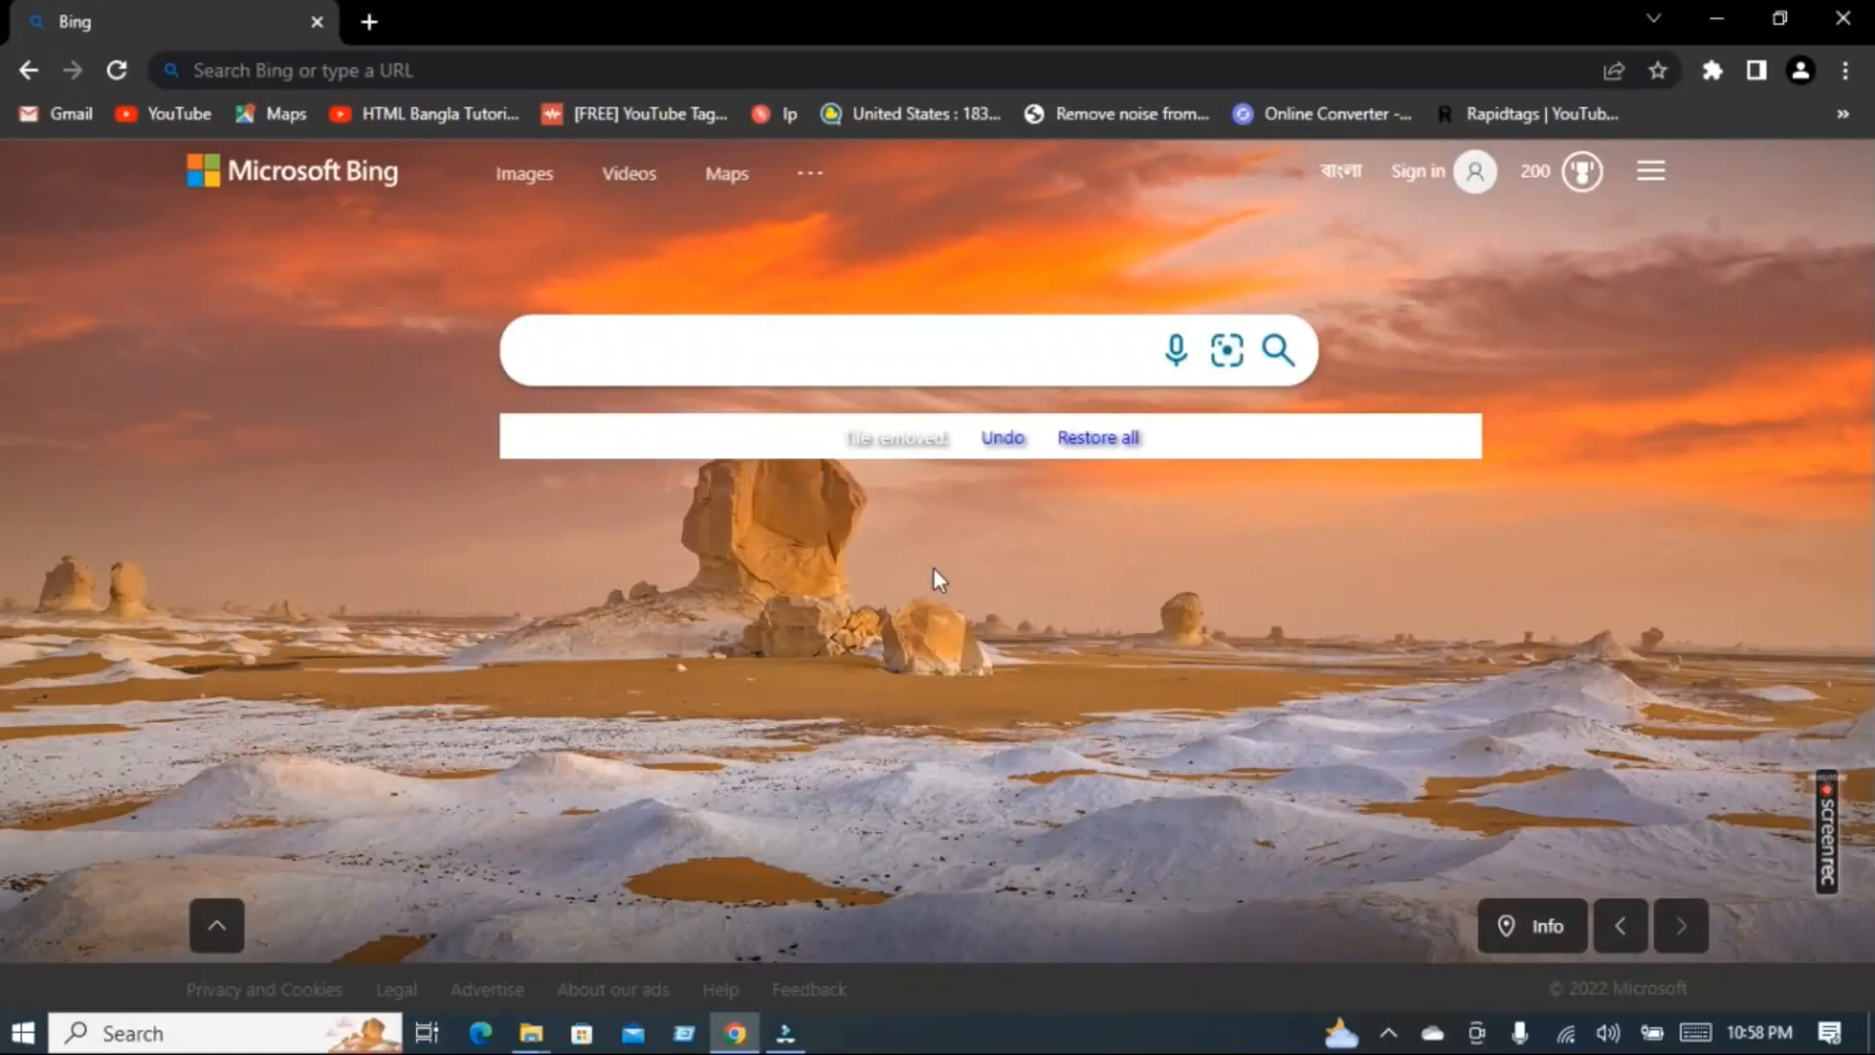
{"action": "mouse_move", "coordinate": [1508, 437]}
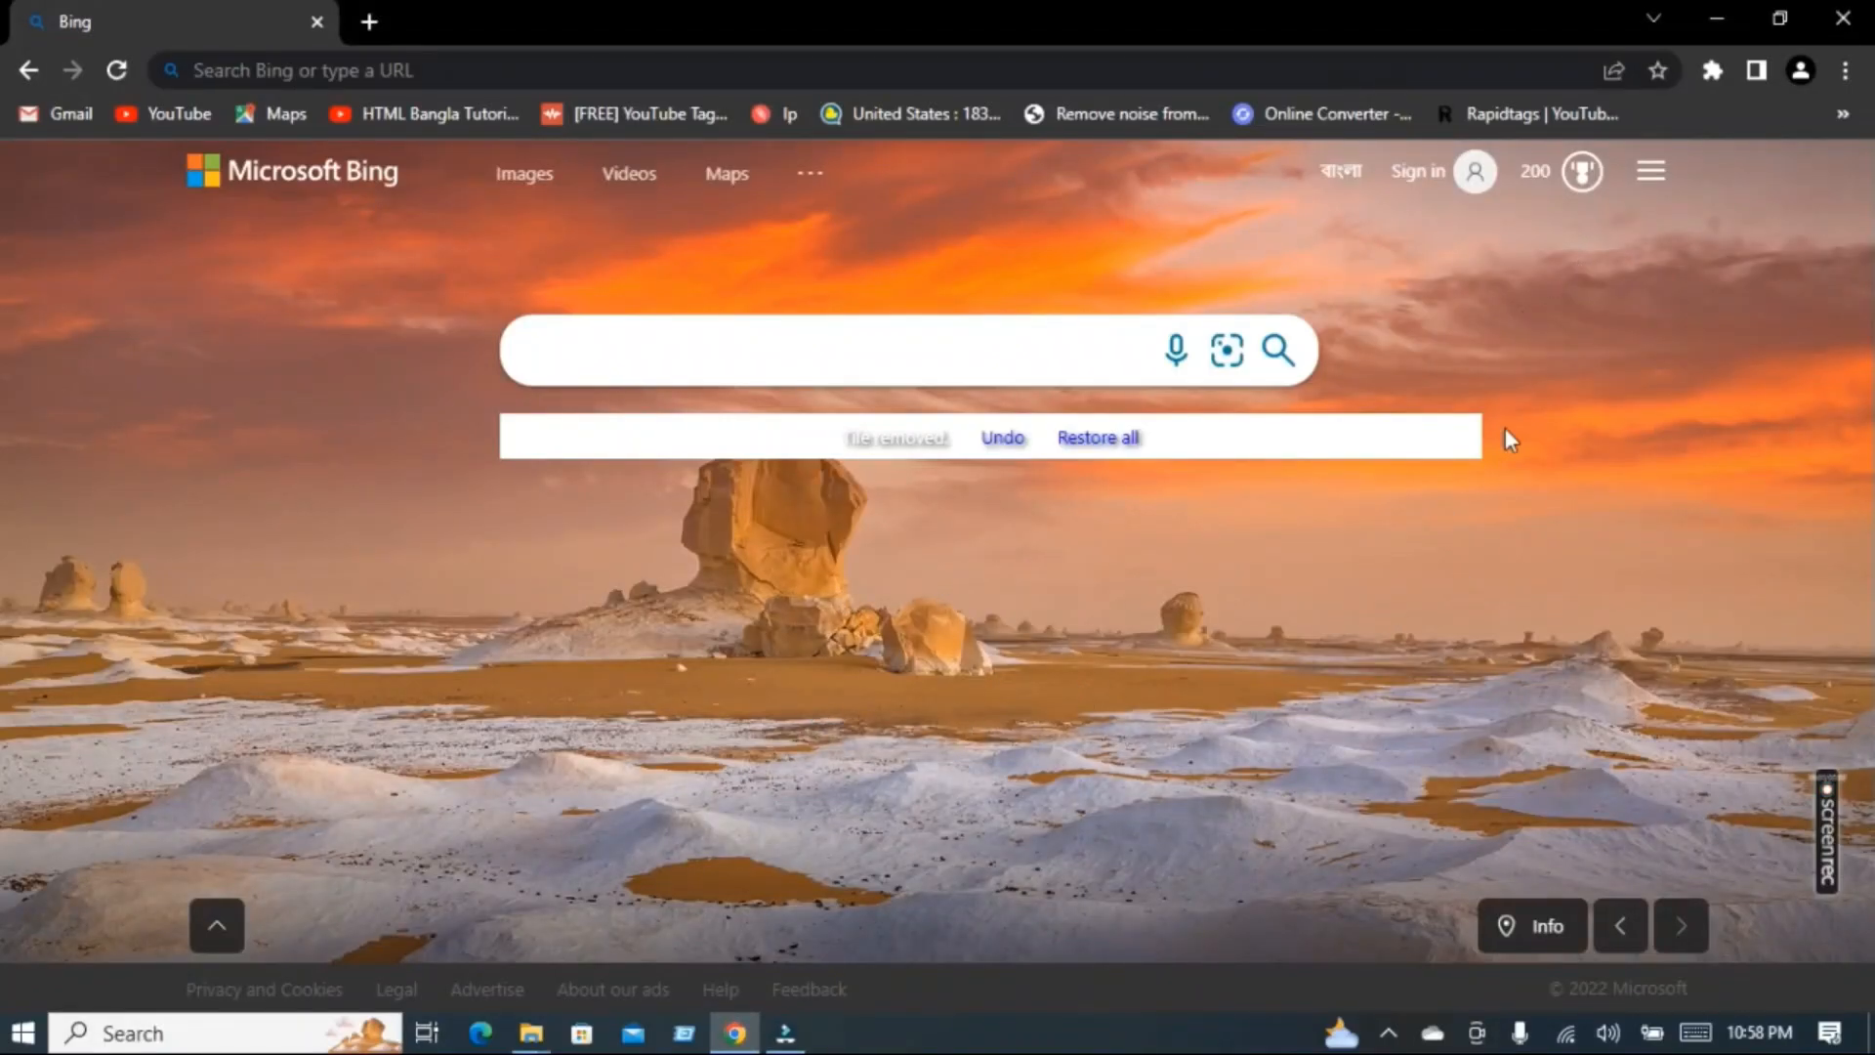
{"action": "mouse_move", "coordinate": [1215, 630]}
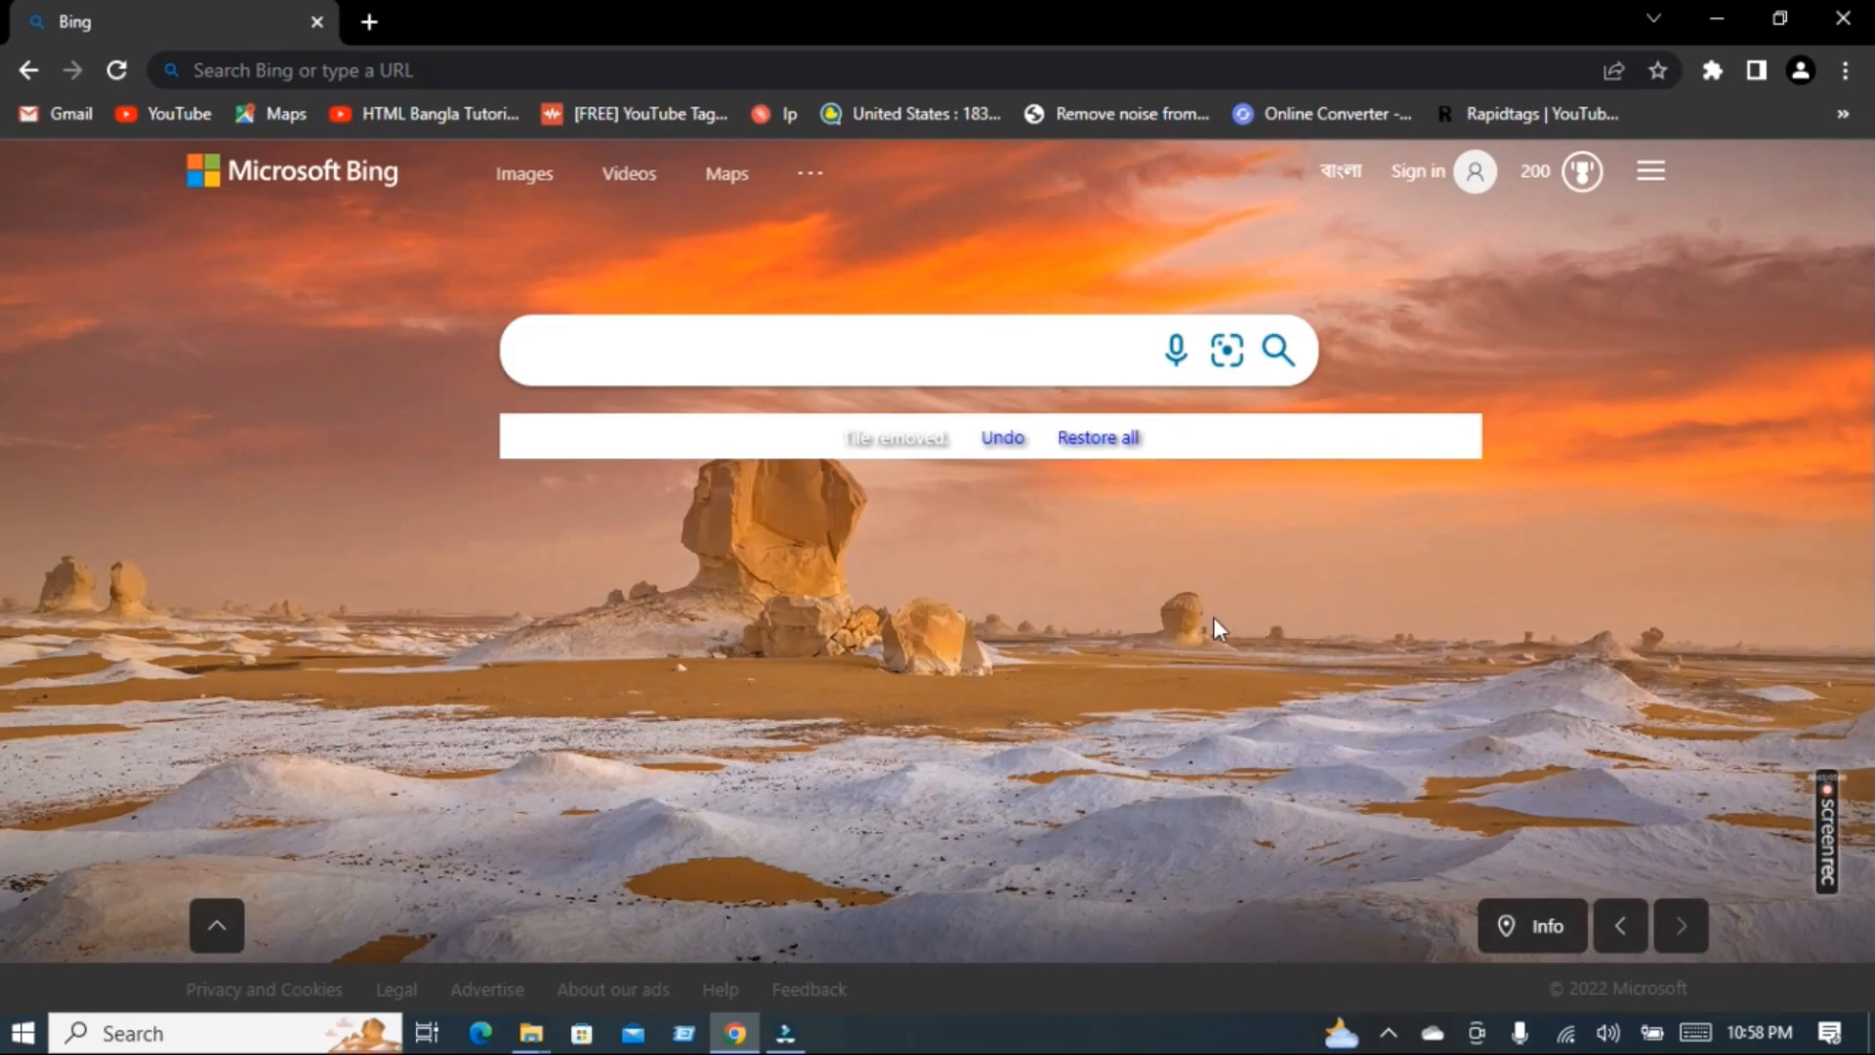
{"action": "mouse_move", "coordinate": [1112, 622]}
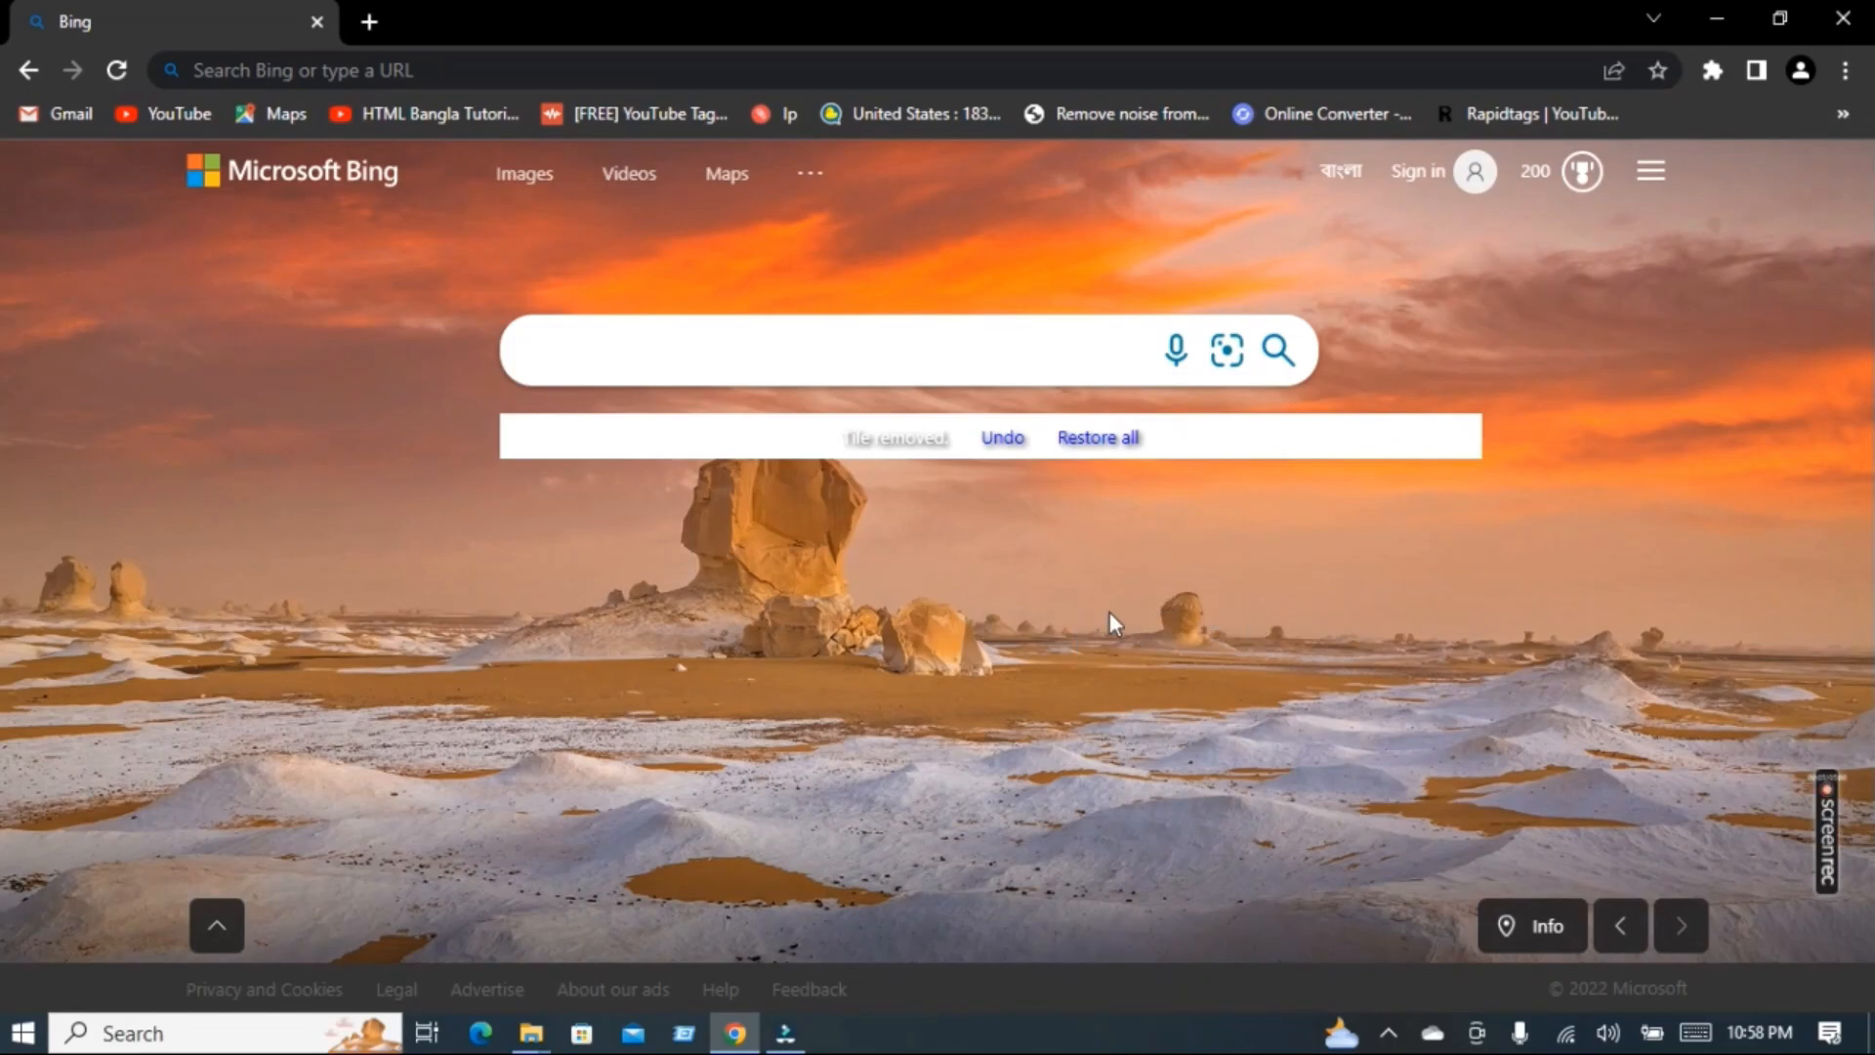
{"action": "mouse_move", "coordinate": [1055, 650]}
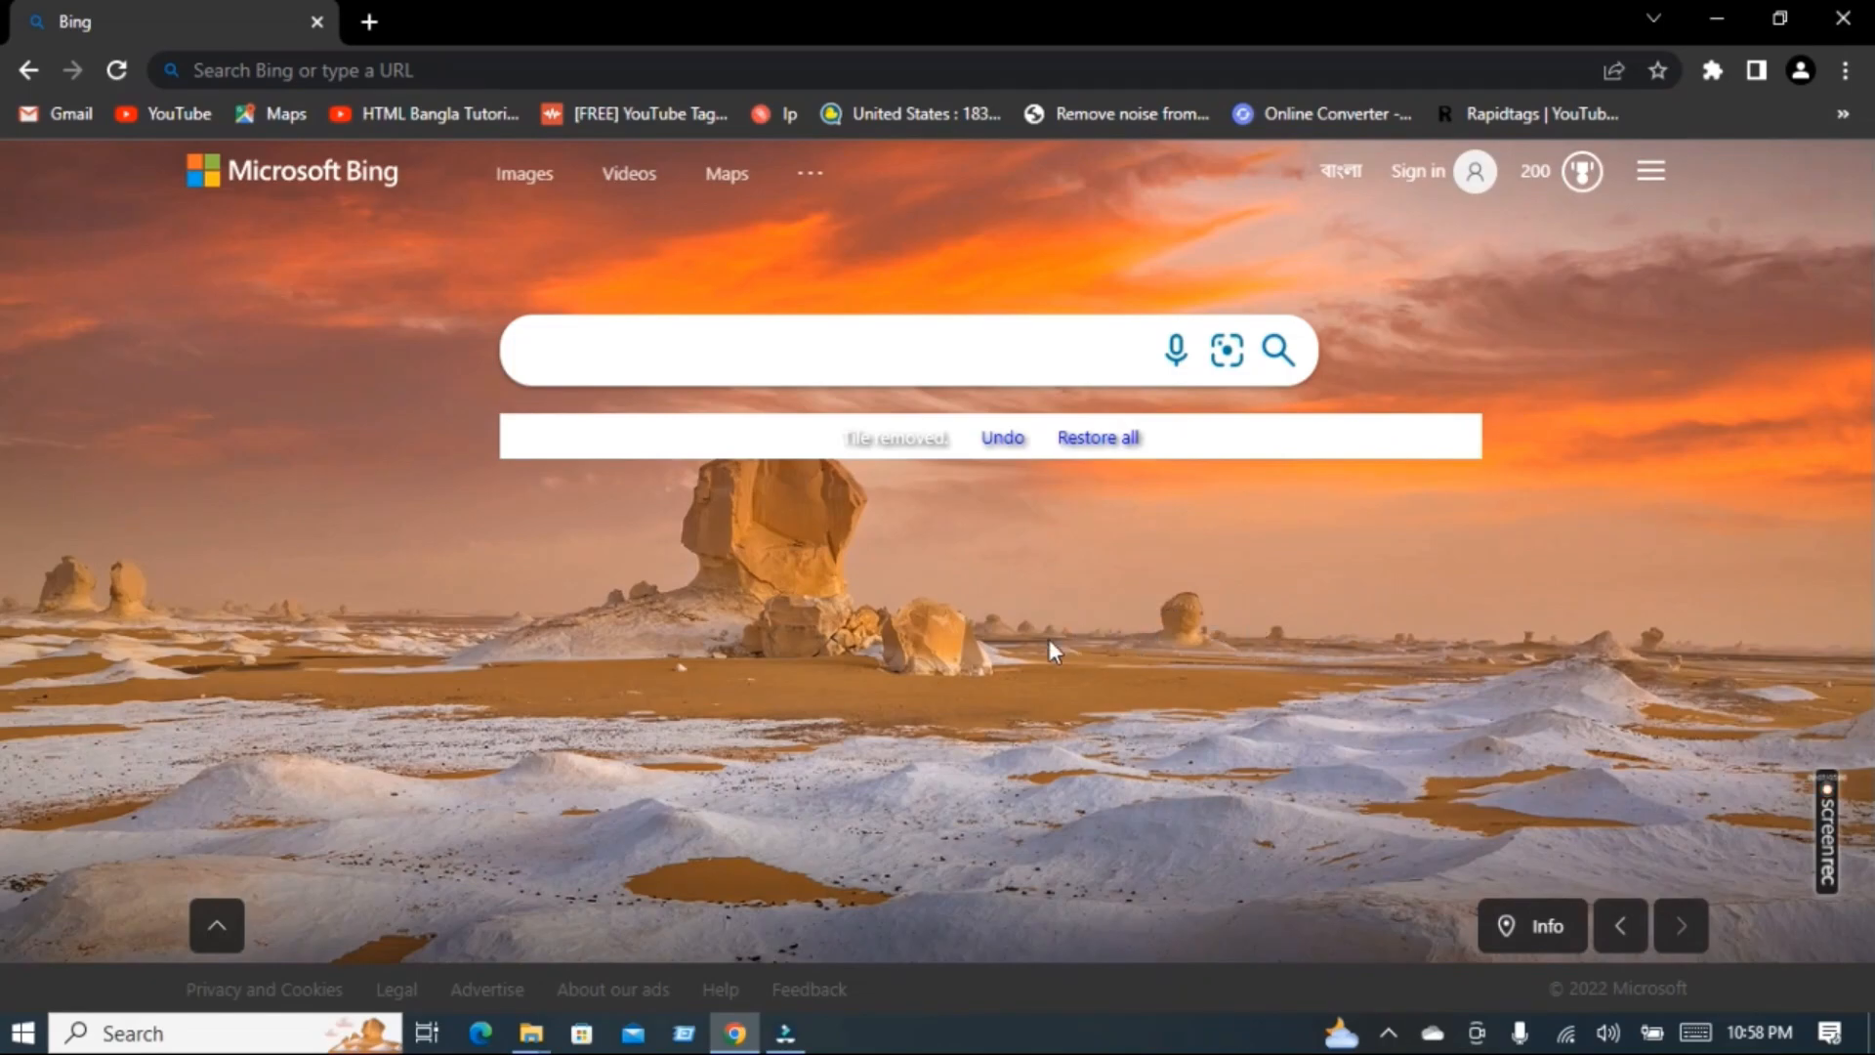
{"action": "mouse_move", "coordinate": [1034, 617]}
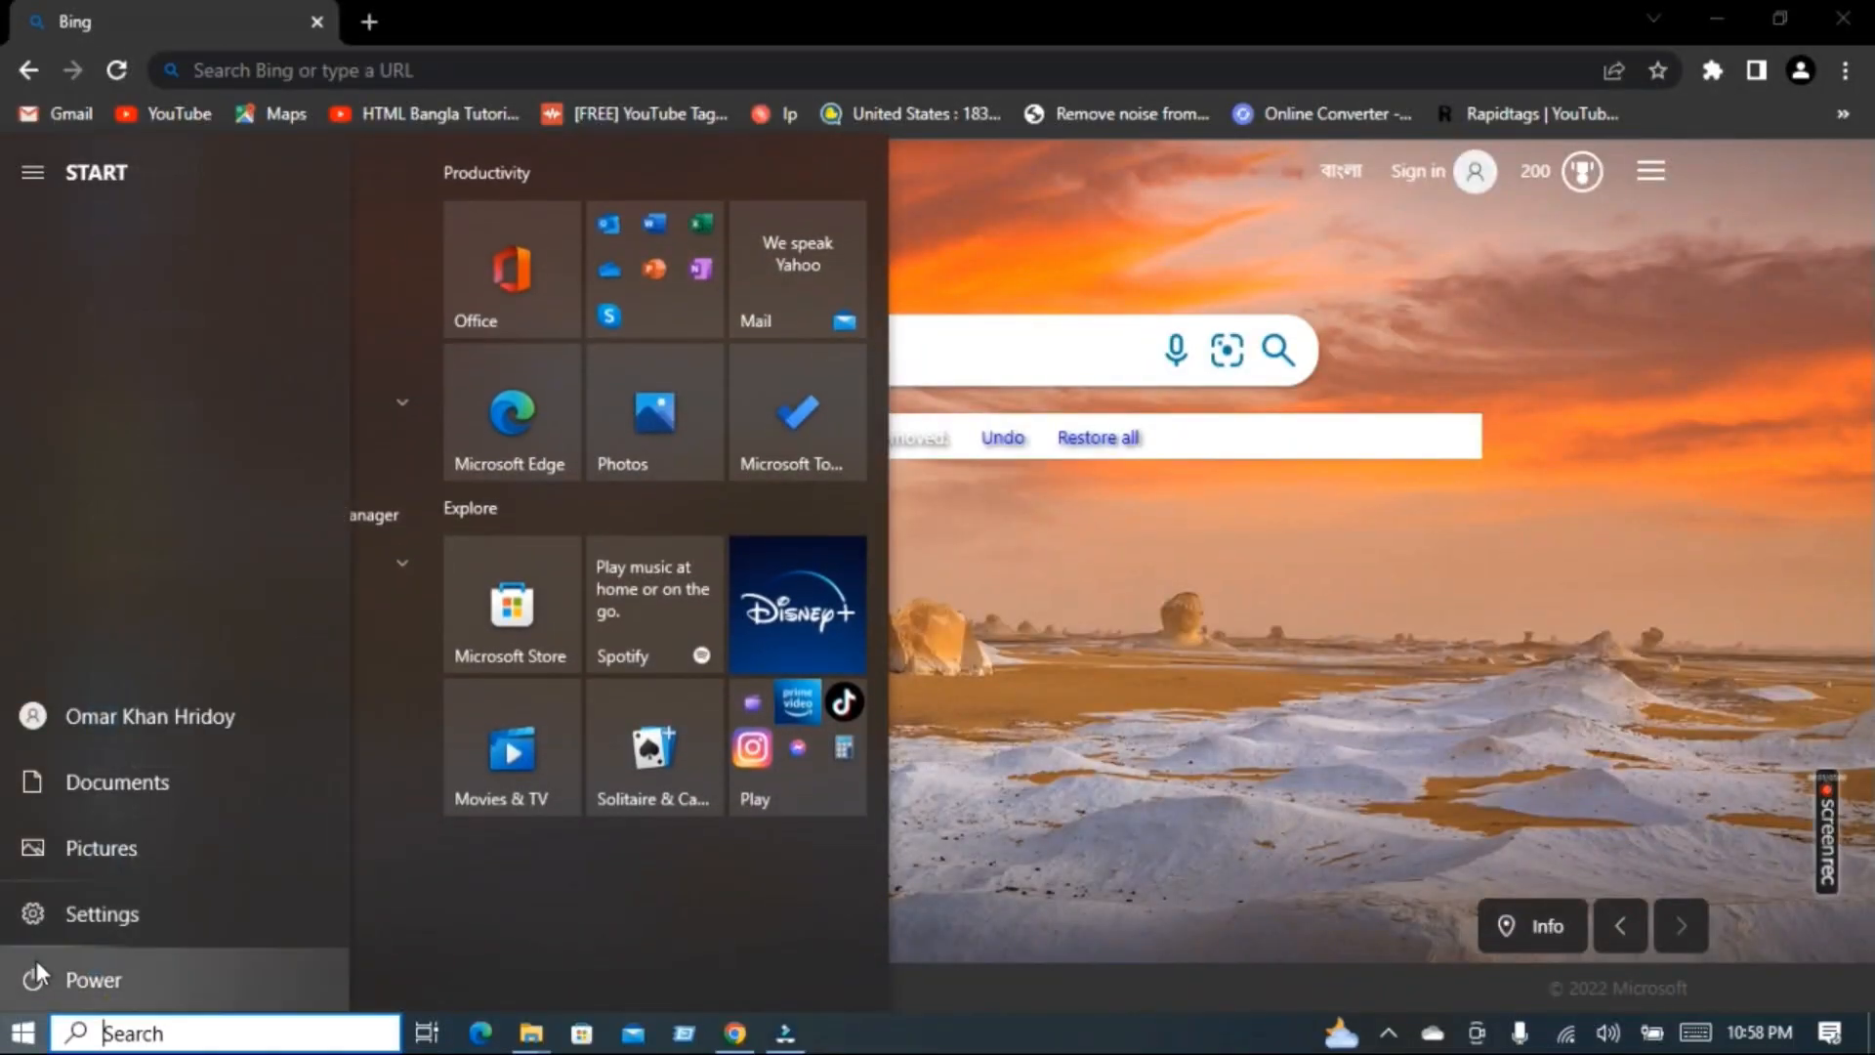
Reveal the Start menu Power choices — Sleep, Shut down and Restart — with the Sleep tooltip showing.
{"action": "left_click", "coordinate": [94, 979]}
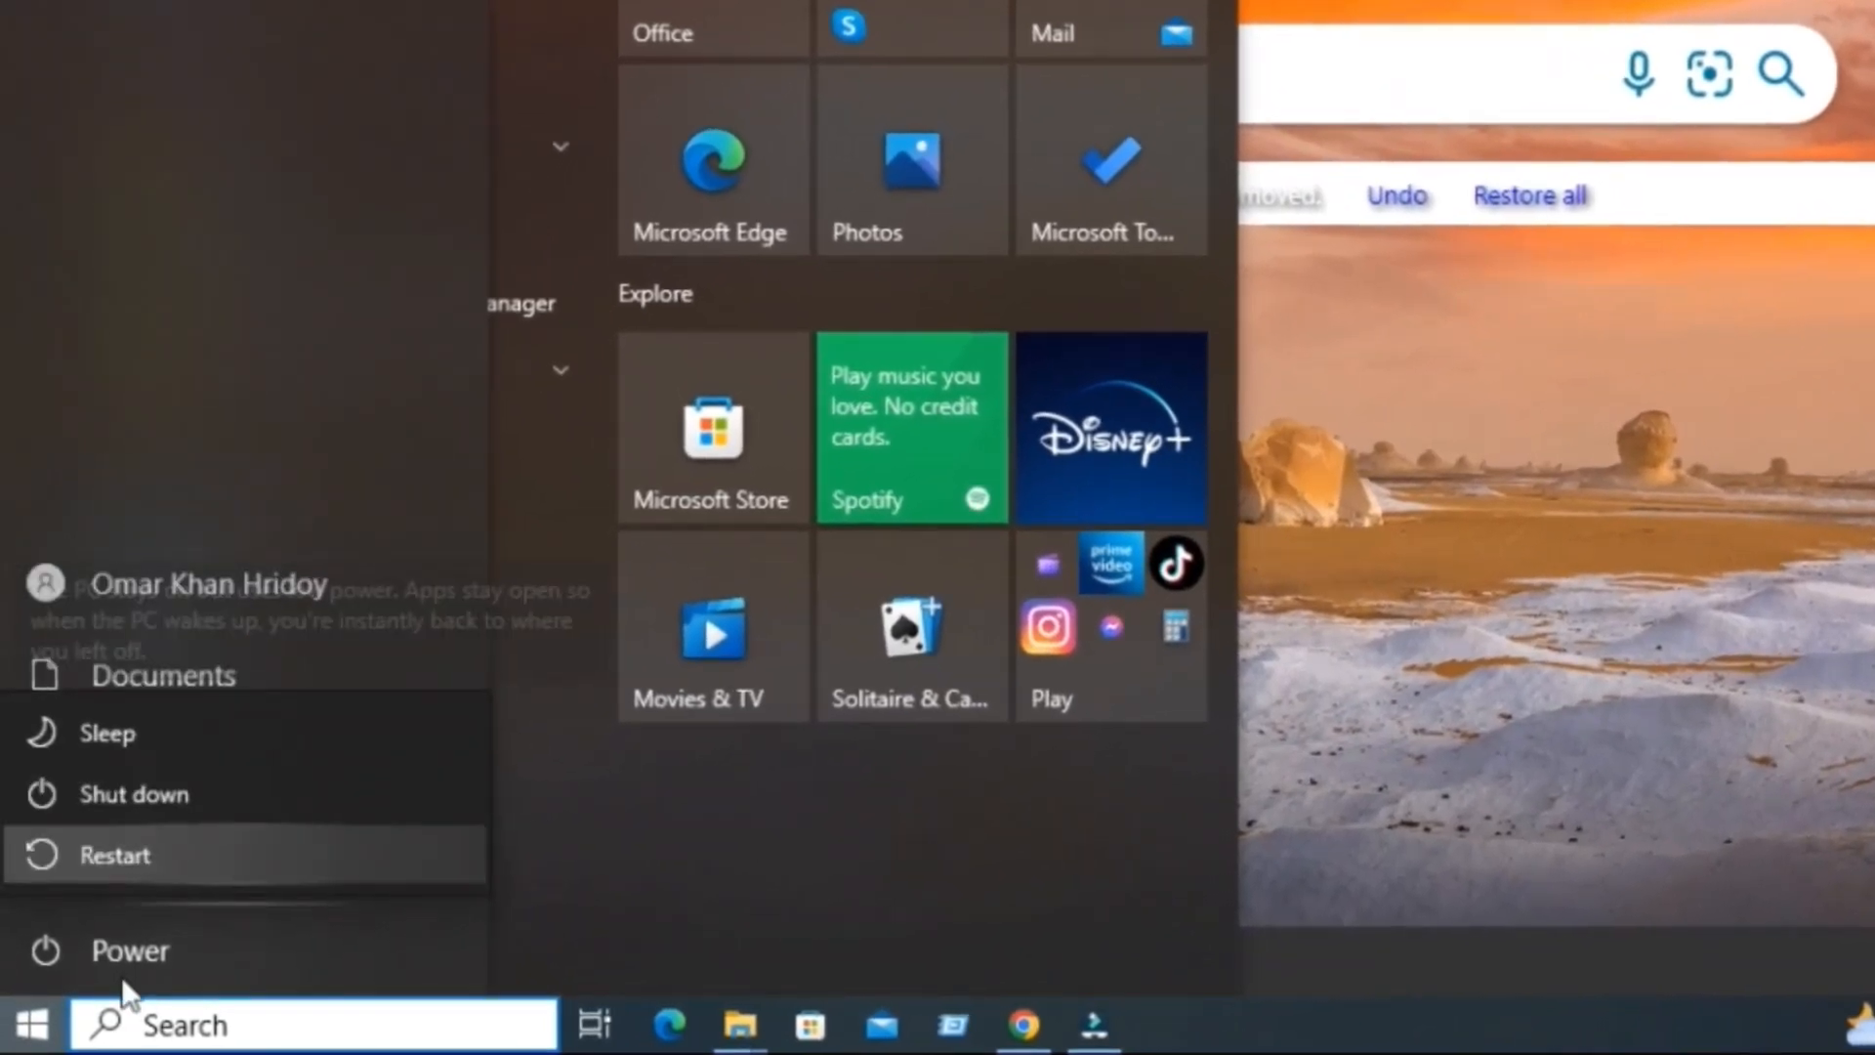
{"action": "mouse_move", "coordinate": [323, 664]}
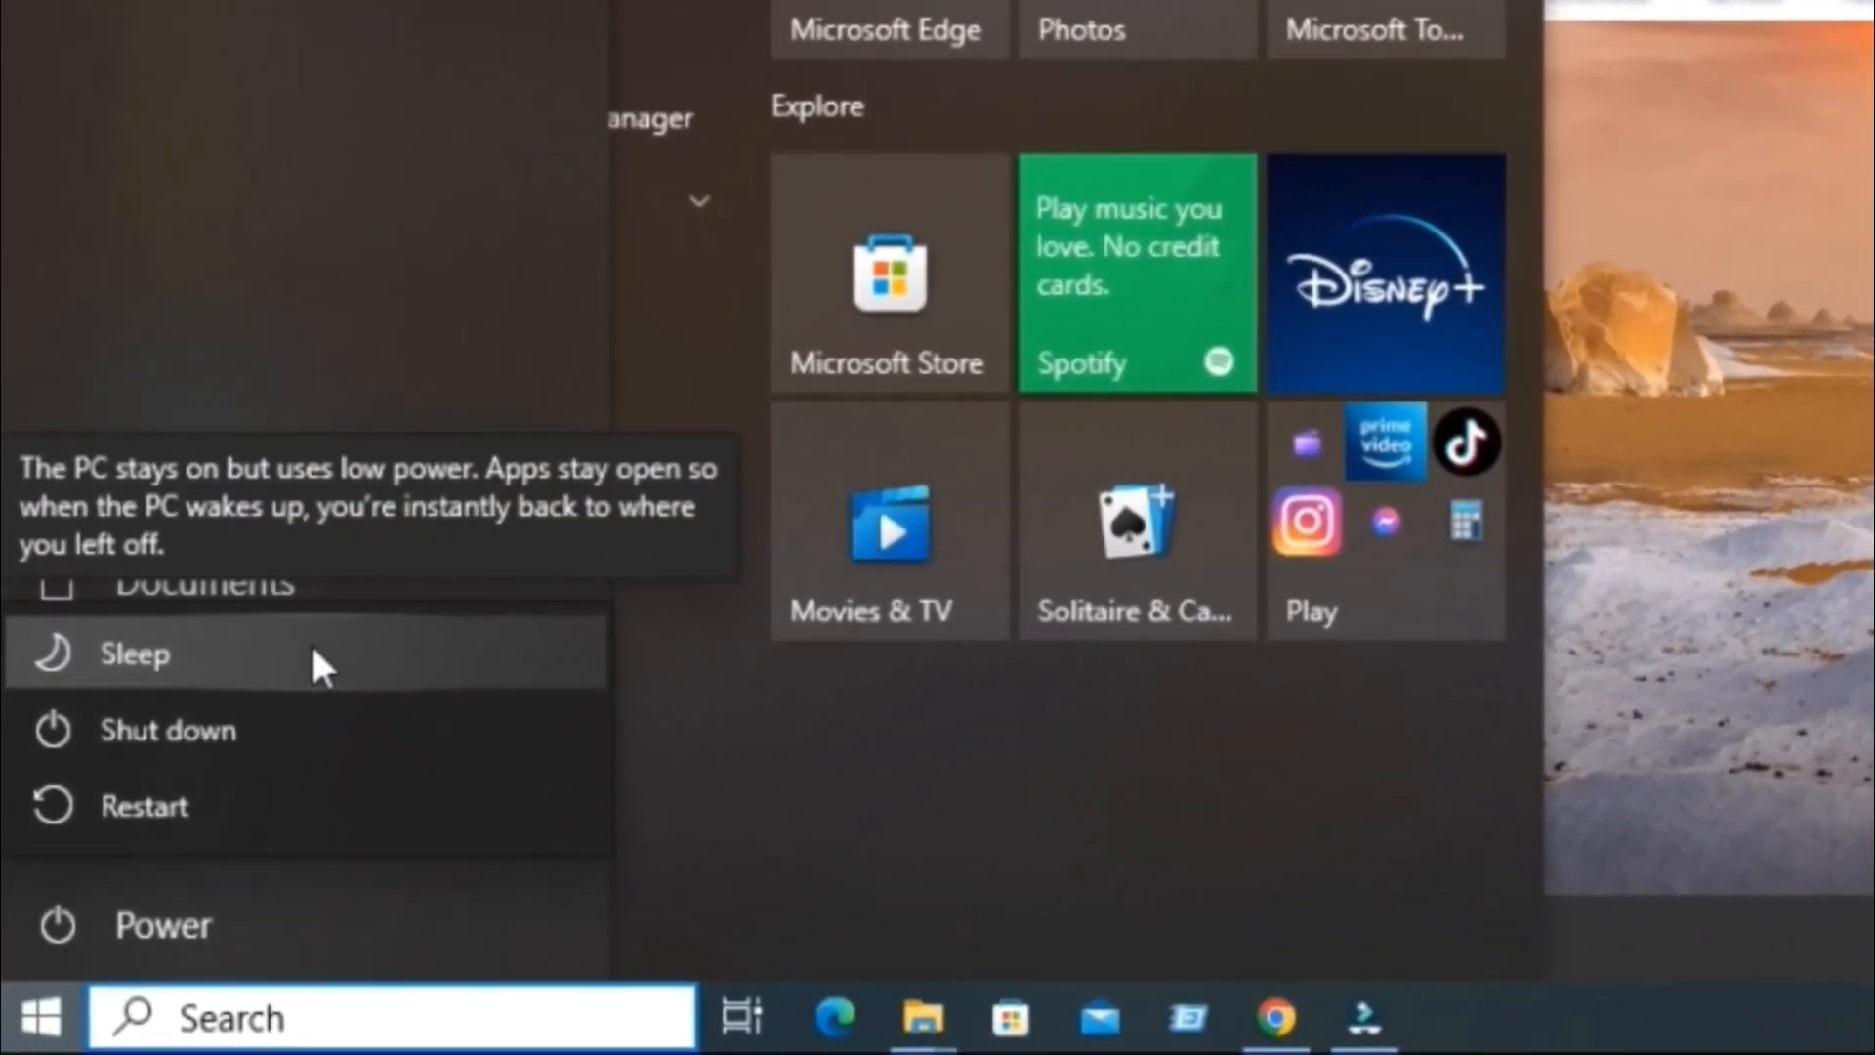